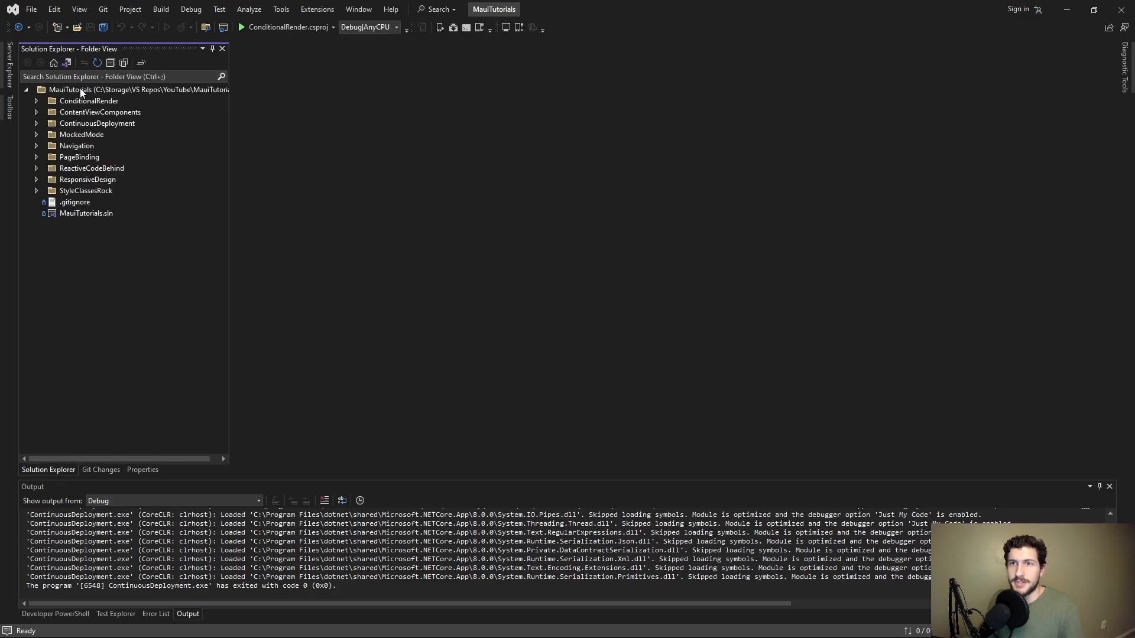
Step: Add a .github folder with a workflows subfolder and an empty deploy.yml at the solution root
{"action": "right_click", "coordinate": [83, 89]}
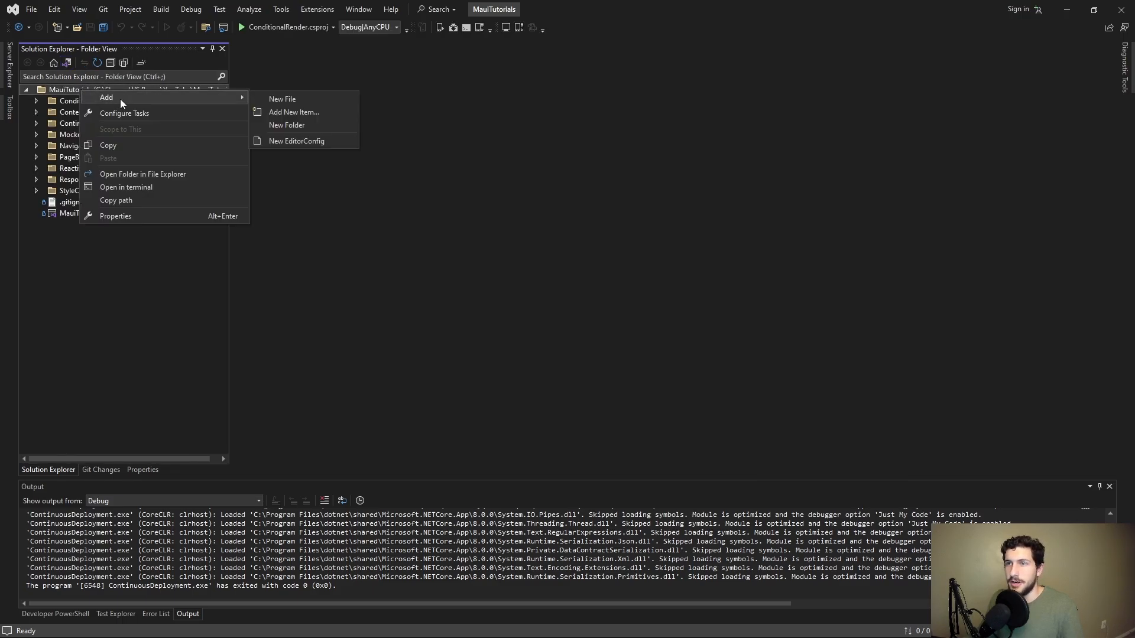
{"action": "left_click", "coordinate": [286, 124]}
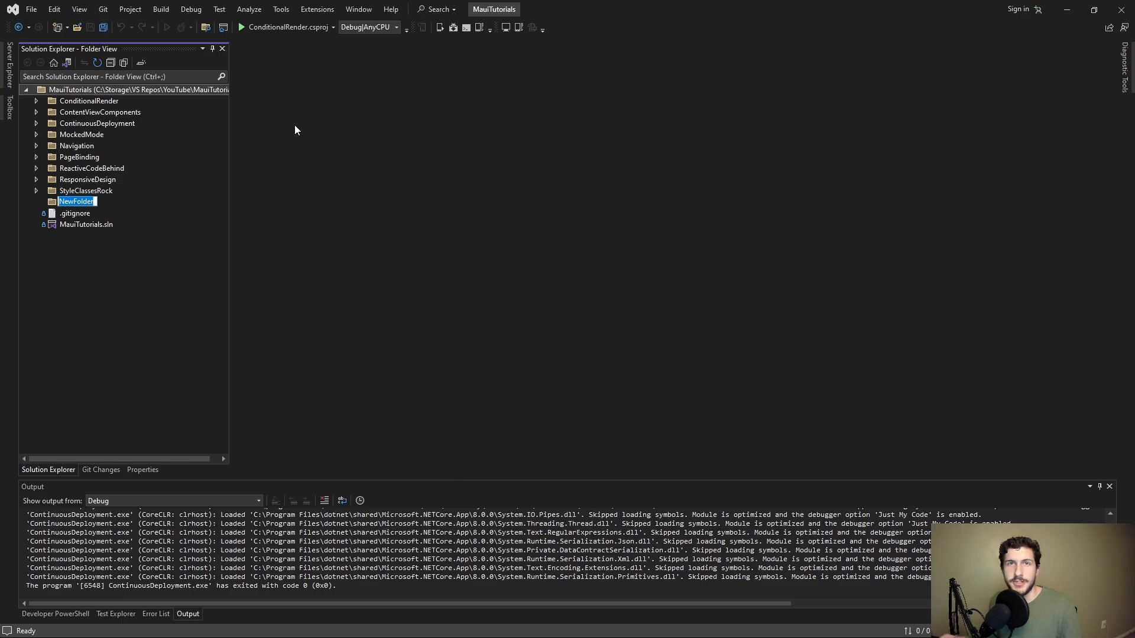
{"action": "type", "text": ".git"}
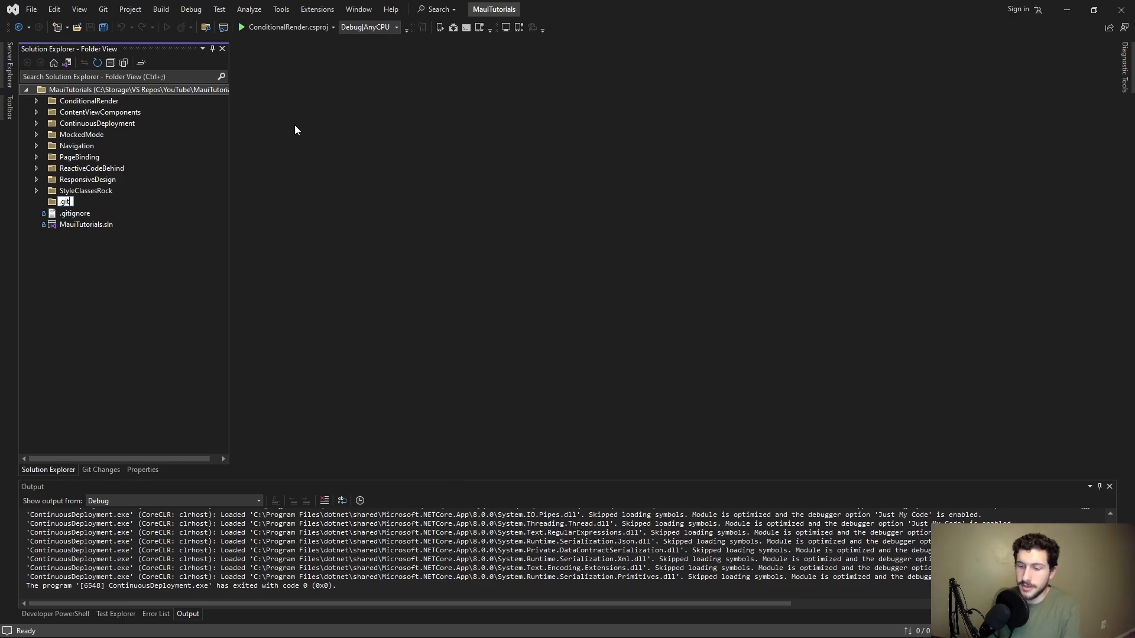
{"action": "right_click", "coordinate": [70, 101]}
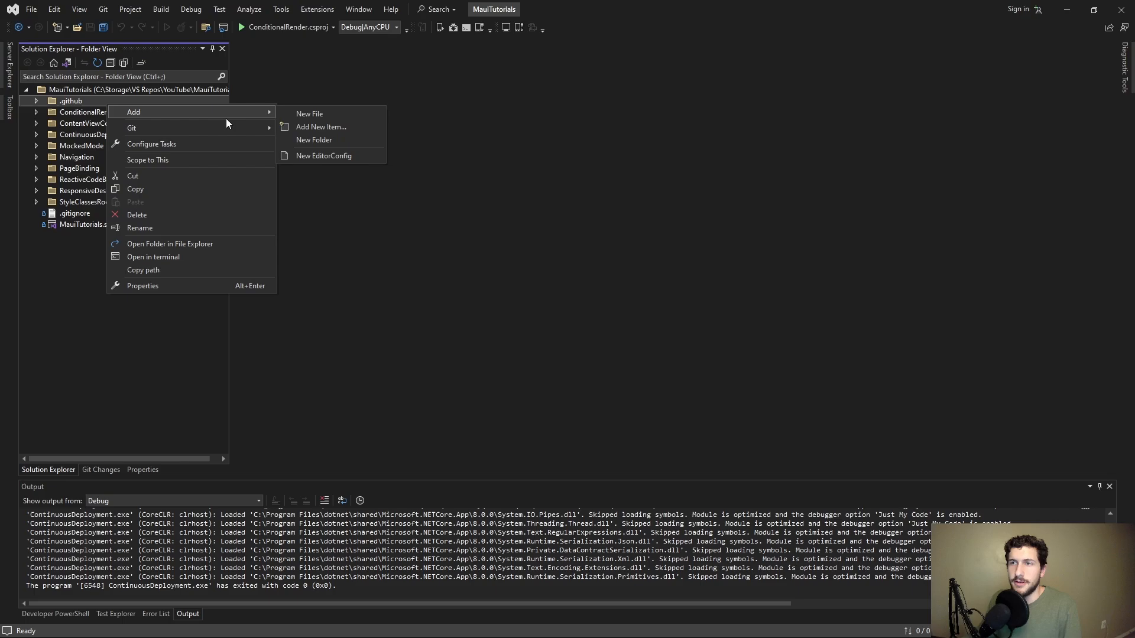
{"action": "left_click", "coordinate": [315, 140]}
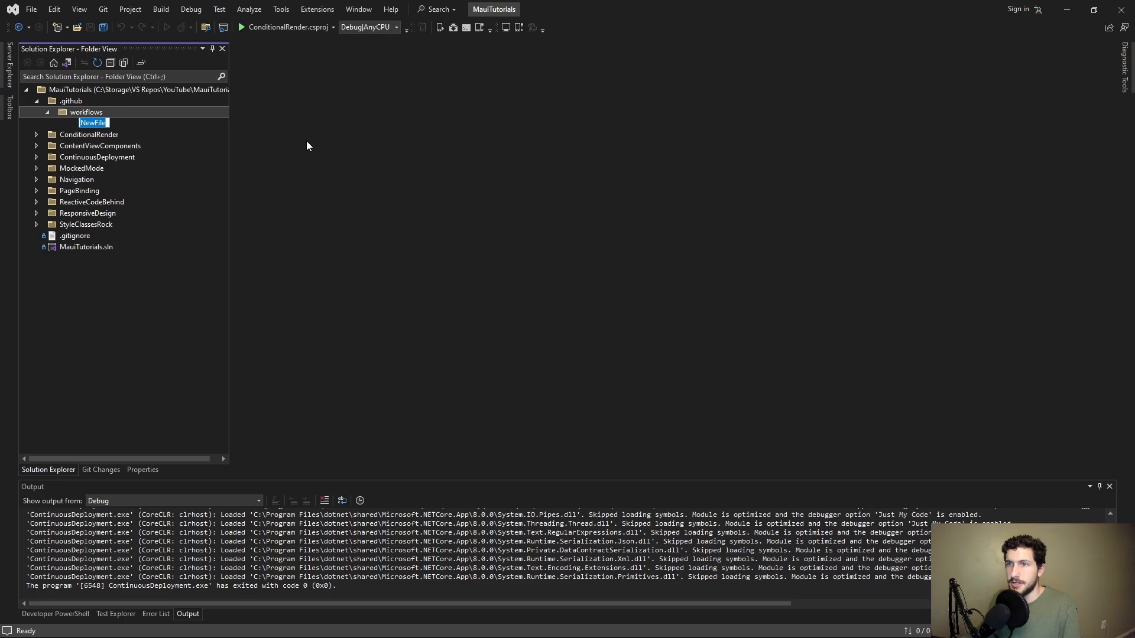
{"action": "type", "text": "deploy.yml"}
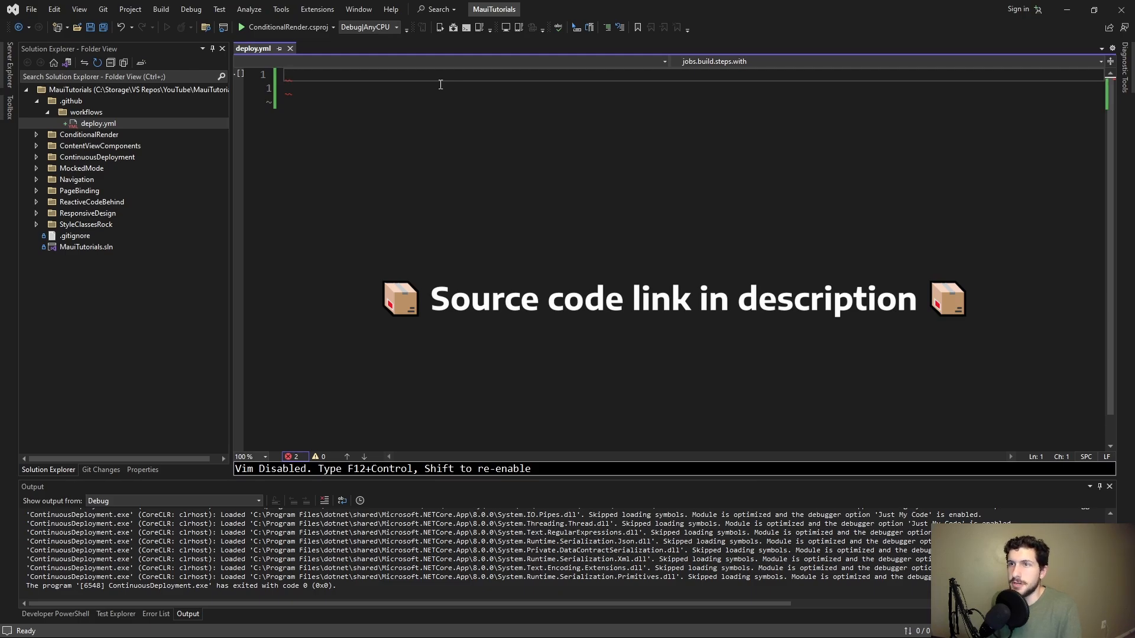
Step: Write name: Deploy, an on: push trigger for master, and a jobs: section with build:
{"action": "type", "text": "name: Deploy"}
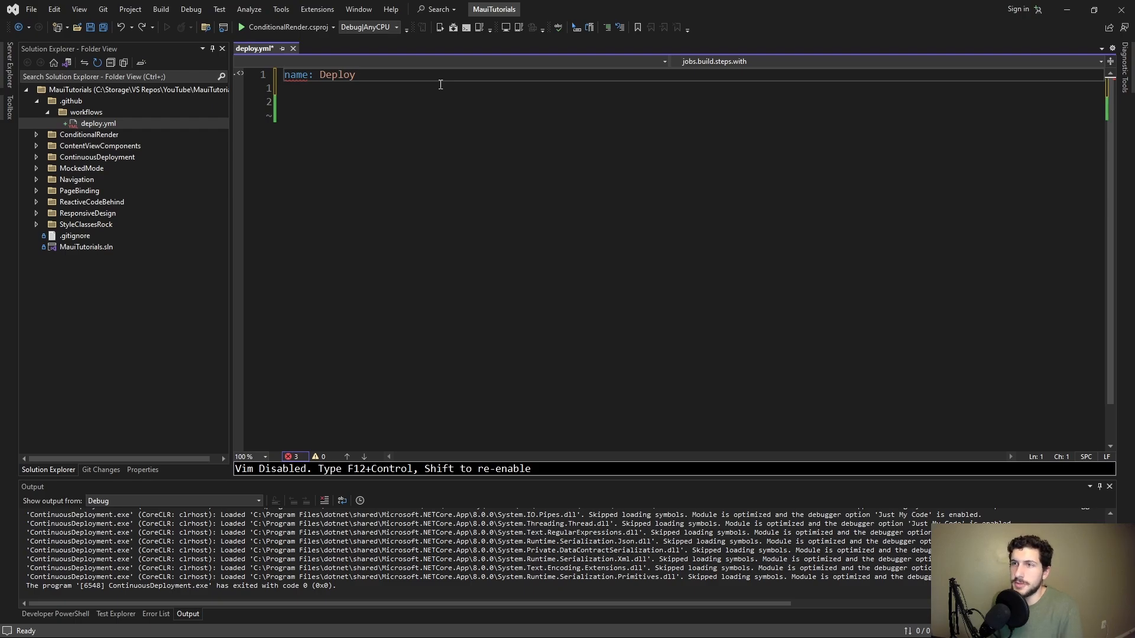
{"action": "type", "text": "on:"}
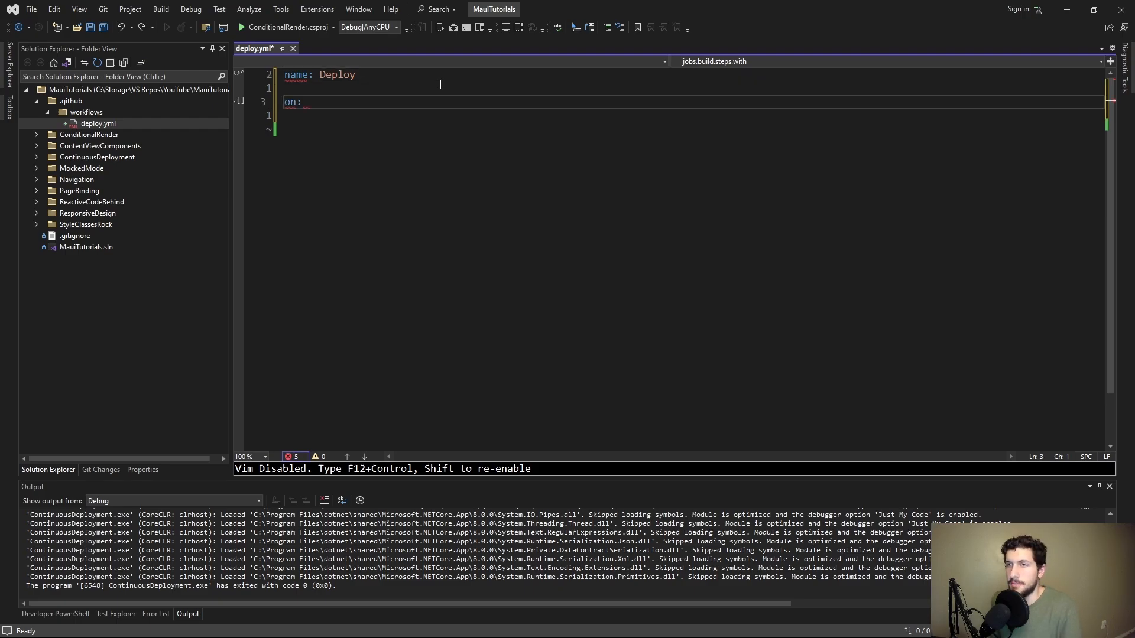
{"action": "key", "text": "enter"}
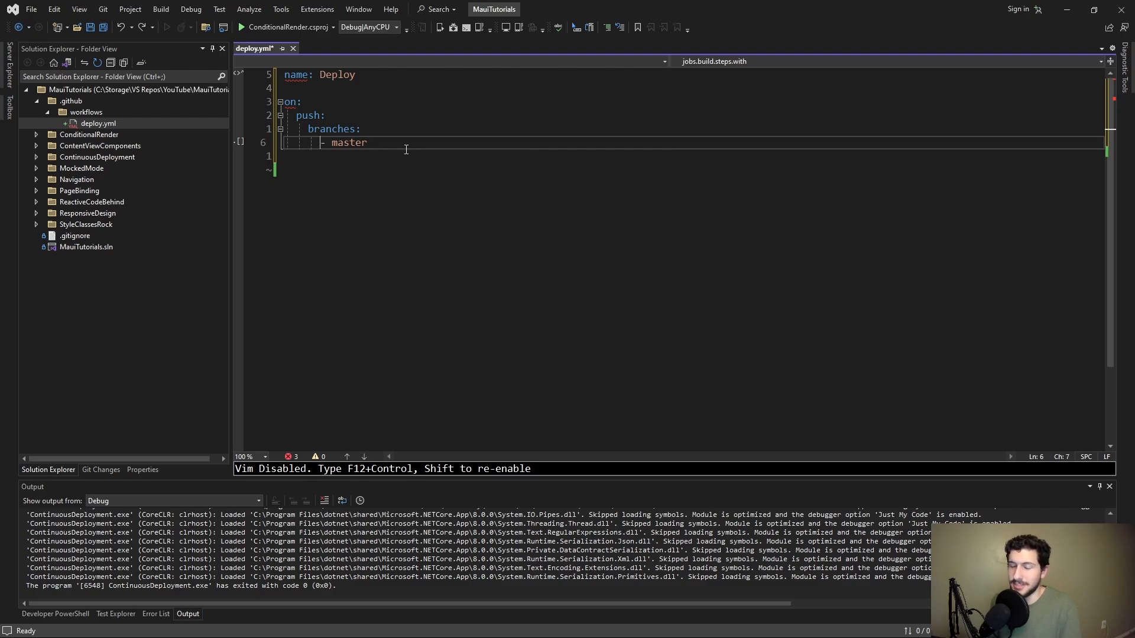
{"action": "type", "text": "jobs:"}
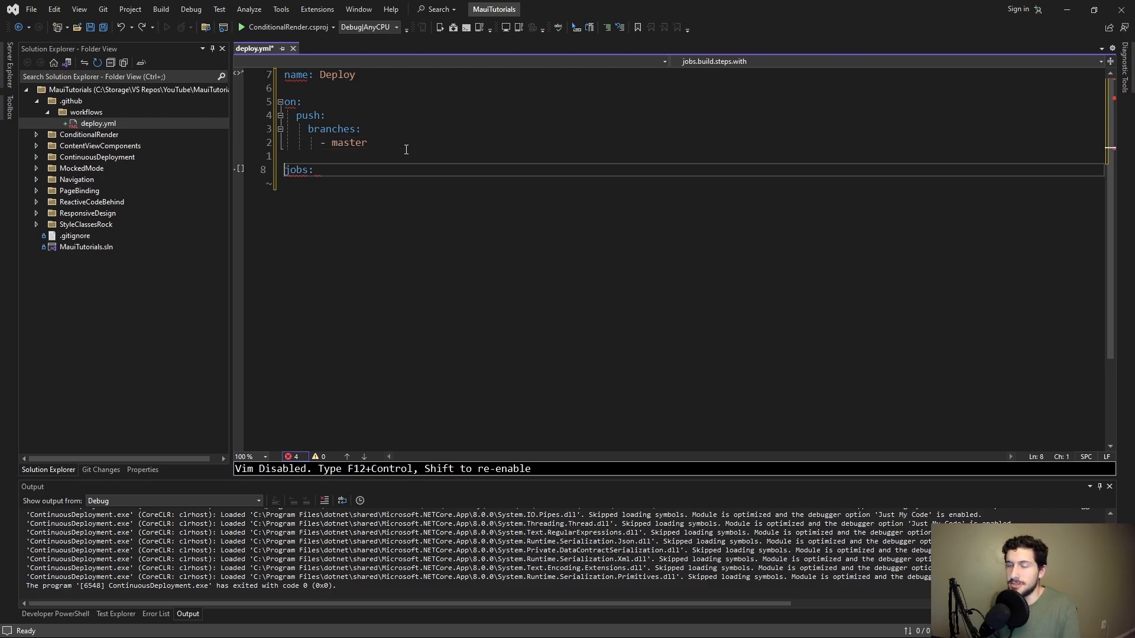
{"action": "type", "text": "build:"}
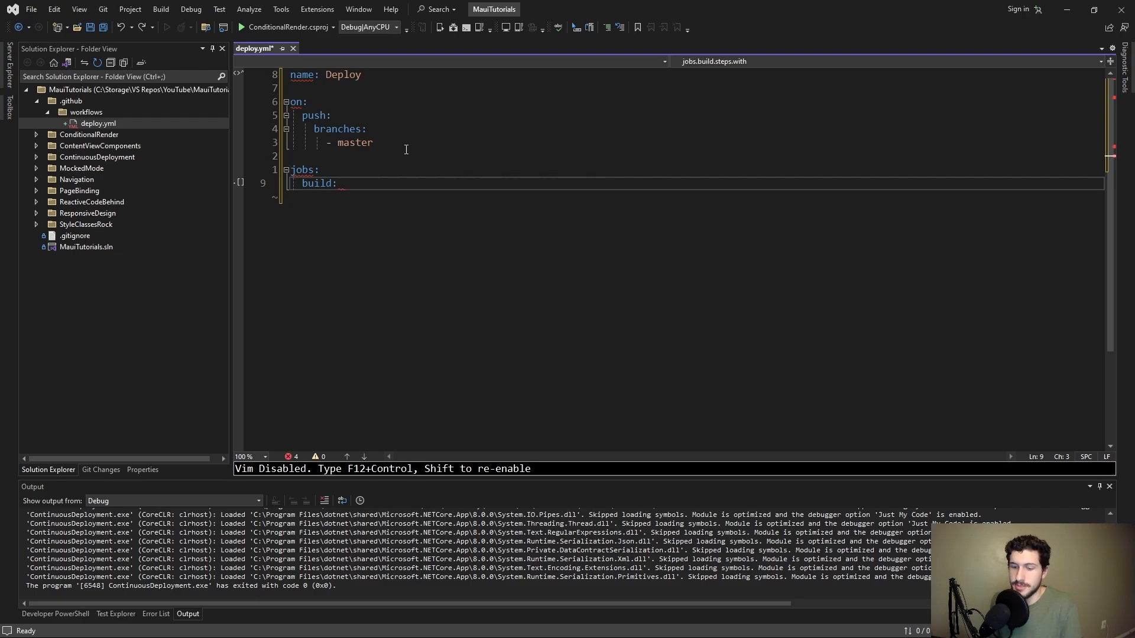
Step: Make the build job run on windows-latest
{"action": "type", "text": "runs-on: windows-latest"}
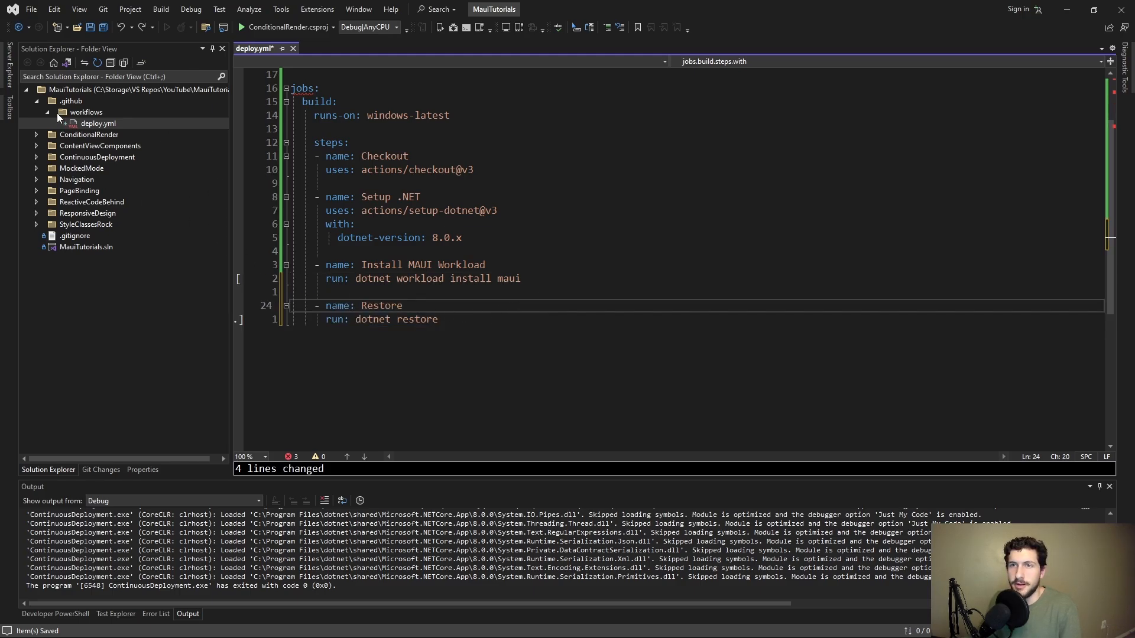
Step: Target Restore at ./ContinuousDeployment and add a dotnet build -c Release -f:net8.0-windows10.0.19041.0 step
{"action": "left_click", "coordinate": [35, 101]}
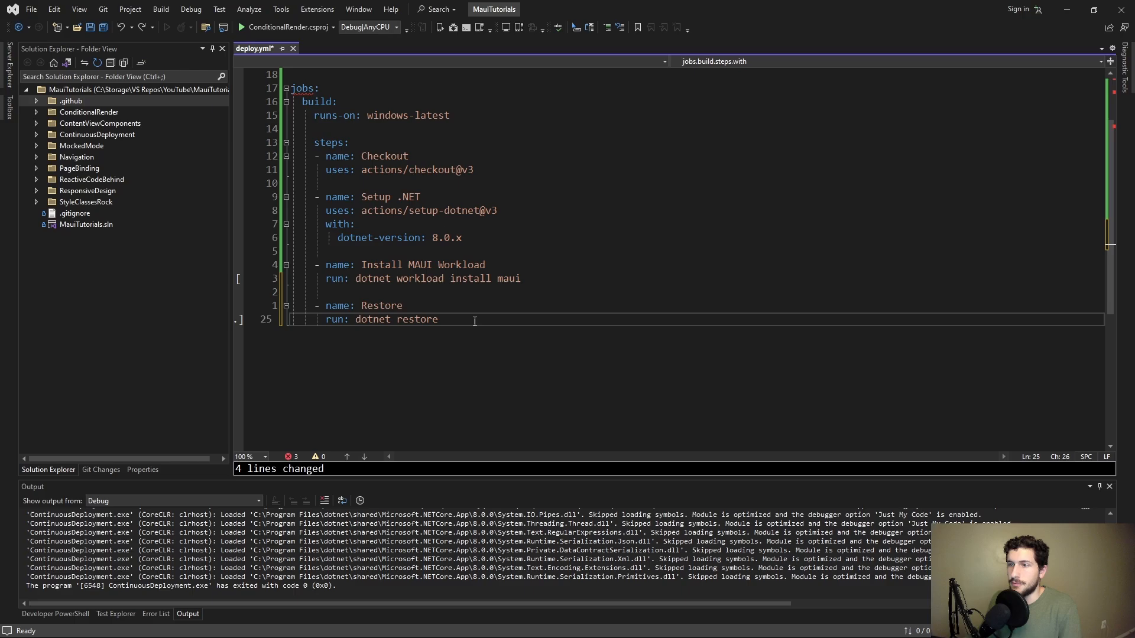
{"action": "type", "text": "working-directory: ./ContinuousDeployment"}
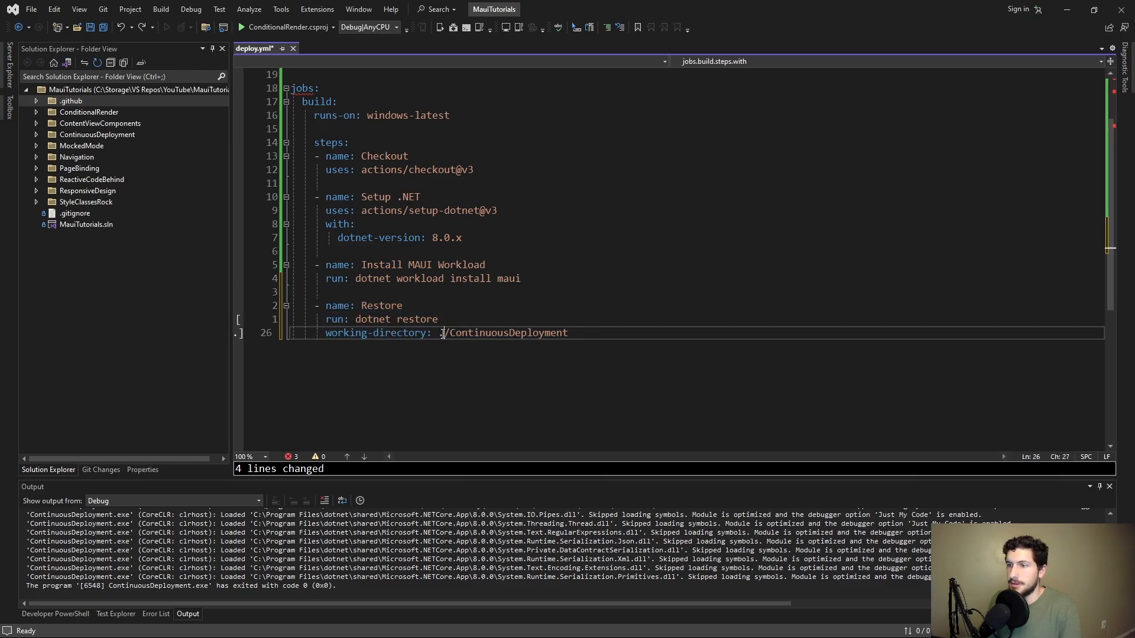
{"action": "double_click", "coordinate": [508, 333]}
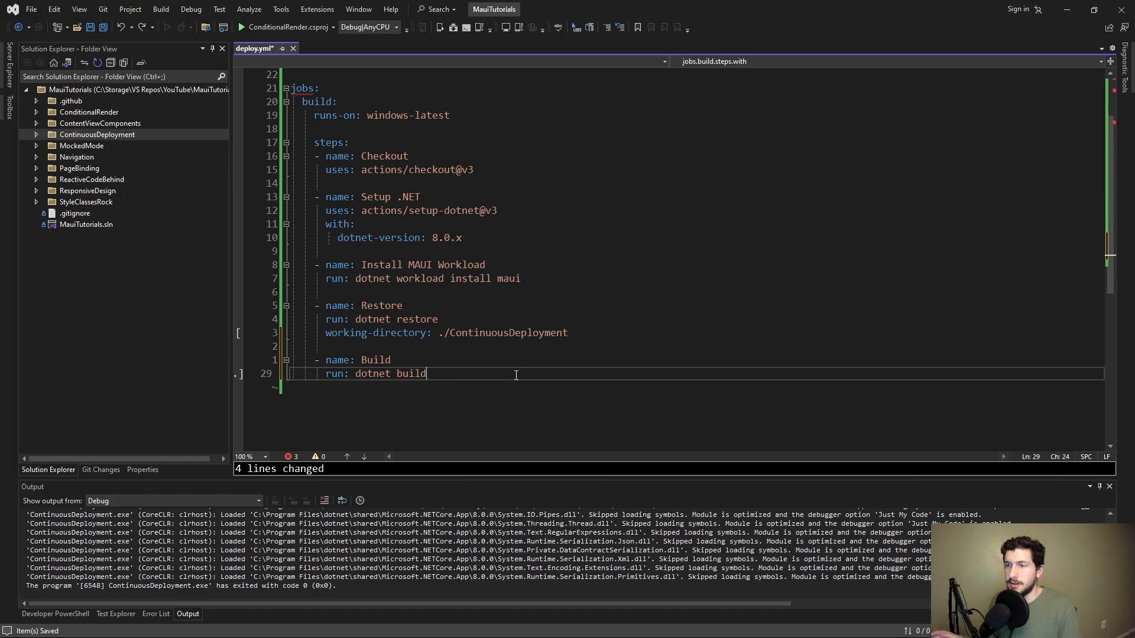
{"action": "type", "text": "-c Release"}
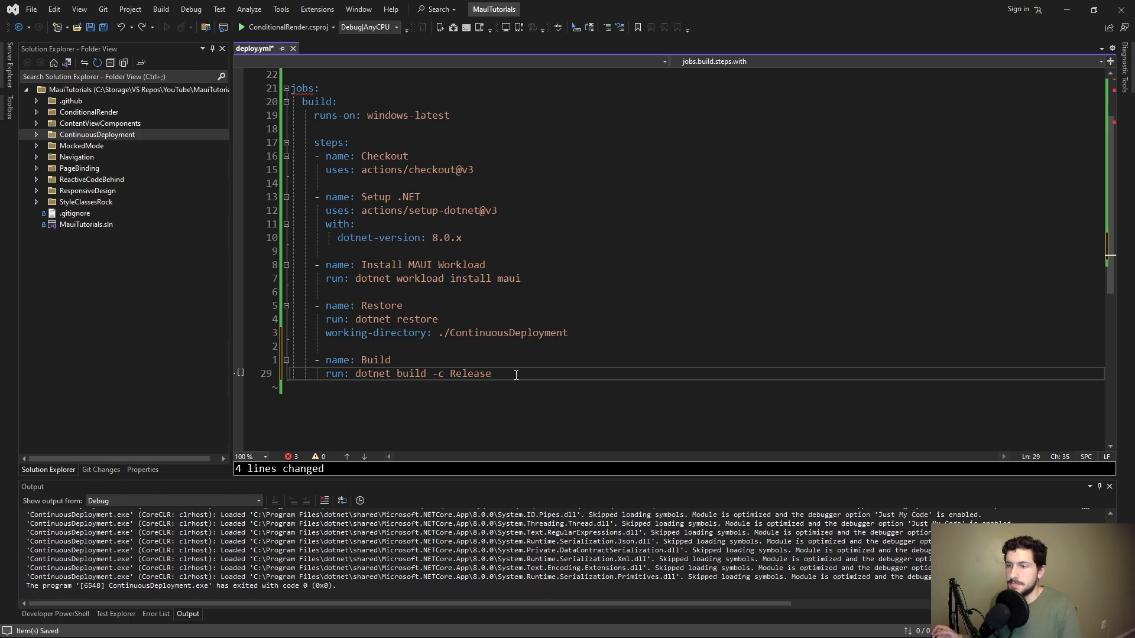
{"action": "type", "text": "-f:net8.0-windows10.0.19041.0"}
{"action": "type", "text": "working-directory: ./ContinuousDeployment"}
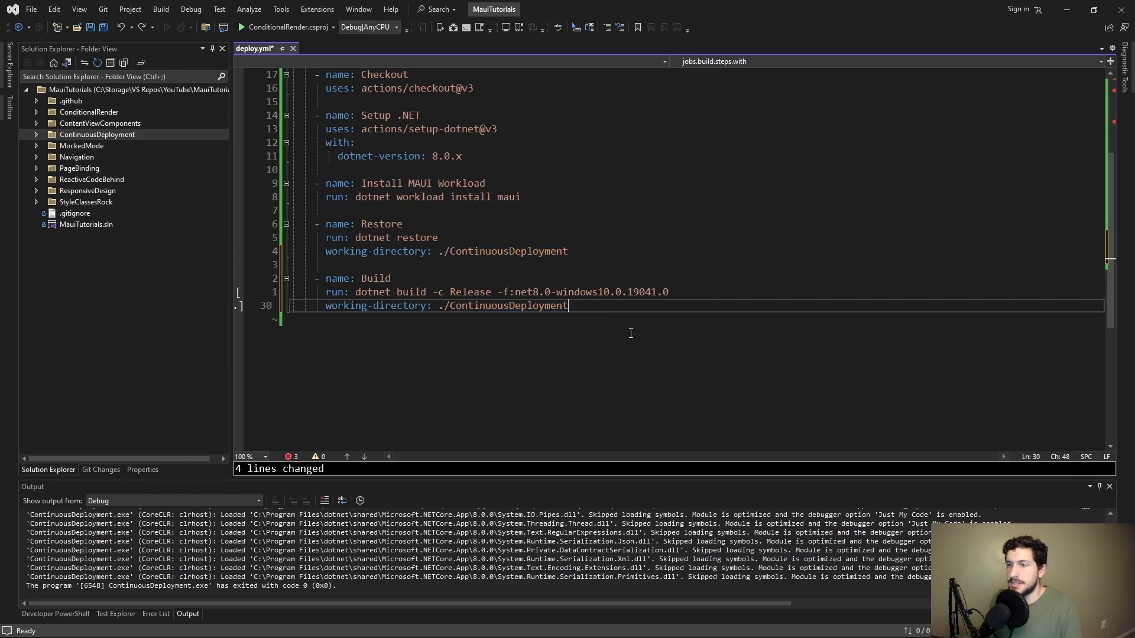
Step: Append /p:GenerateAppxPackageOnBuild=true to the Publish step's dotnet publish command
{"action": "left_click_drag", "start_coordinate": [570, 305], "coordinate": [313, 279]}
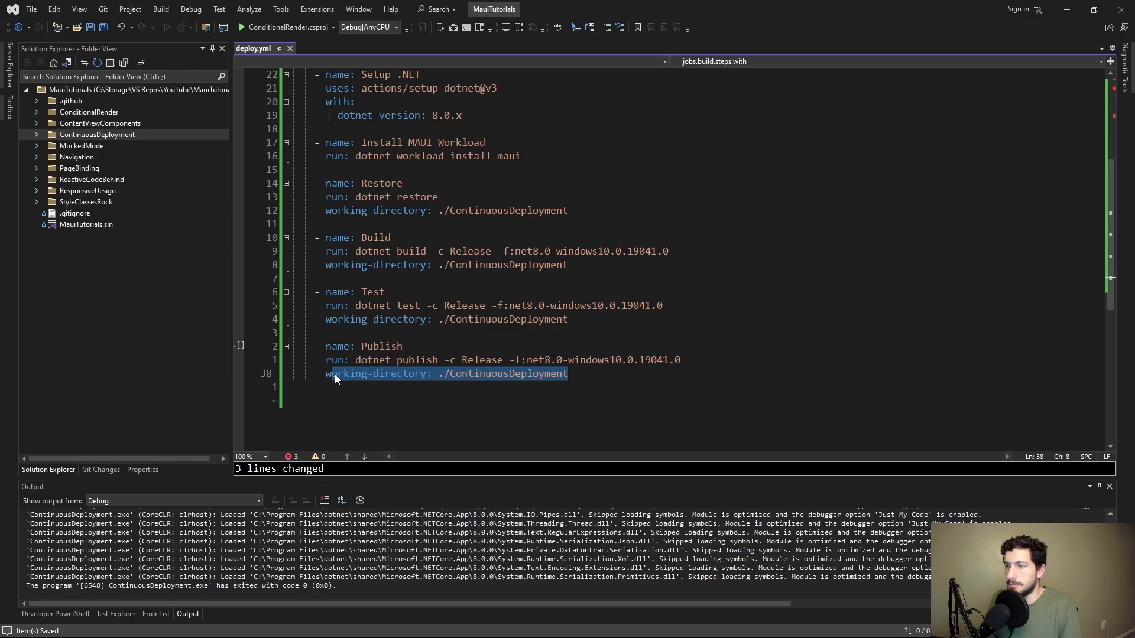
{"action": "type", "text": "/p:GenerateAppxPackageOnBuild=true"}
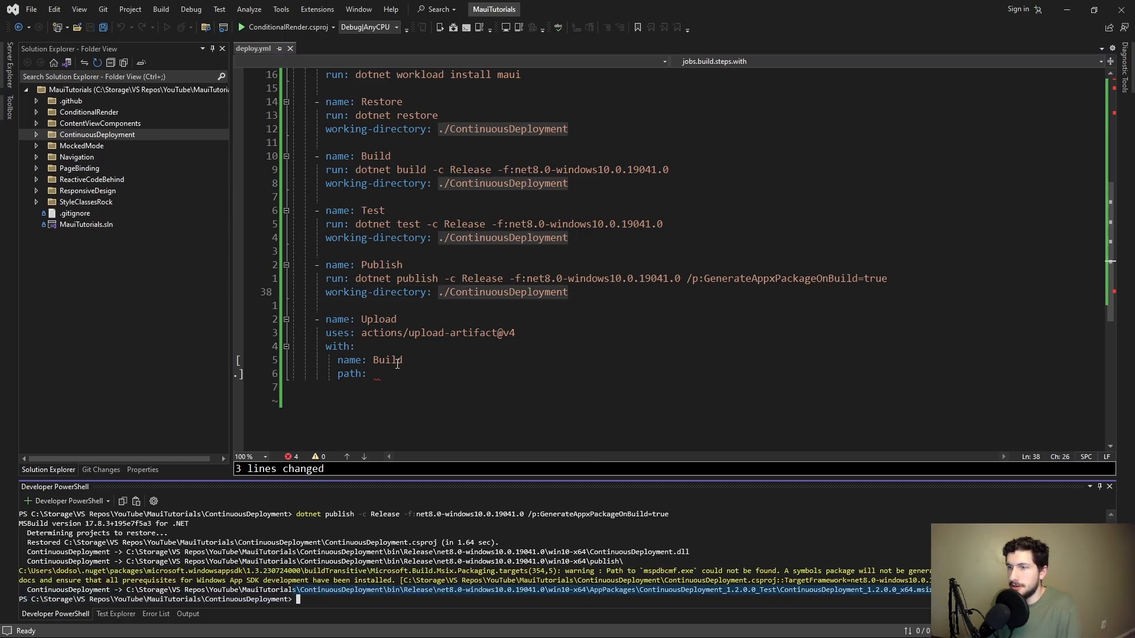
Step: Set the Upload path to ./ContinuousDeployment/bin/Release/net8.0-windows10.0.19041.0/win10-x64/AppPackages/**/*.msix
{"action": "type", "text": "./ContinuousDeployment"}
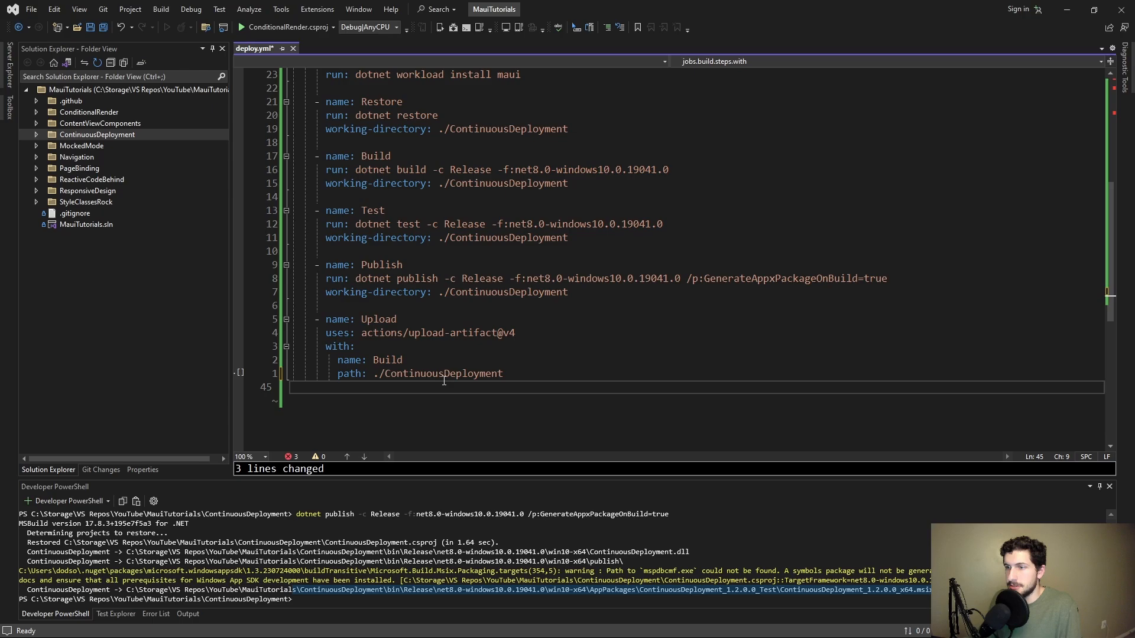
{"action": "type", "text": "/bin/Release"}
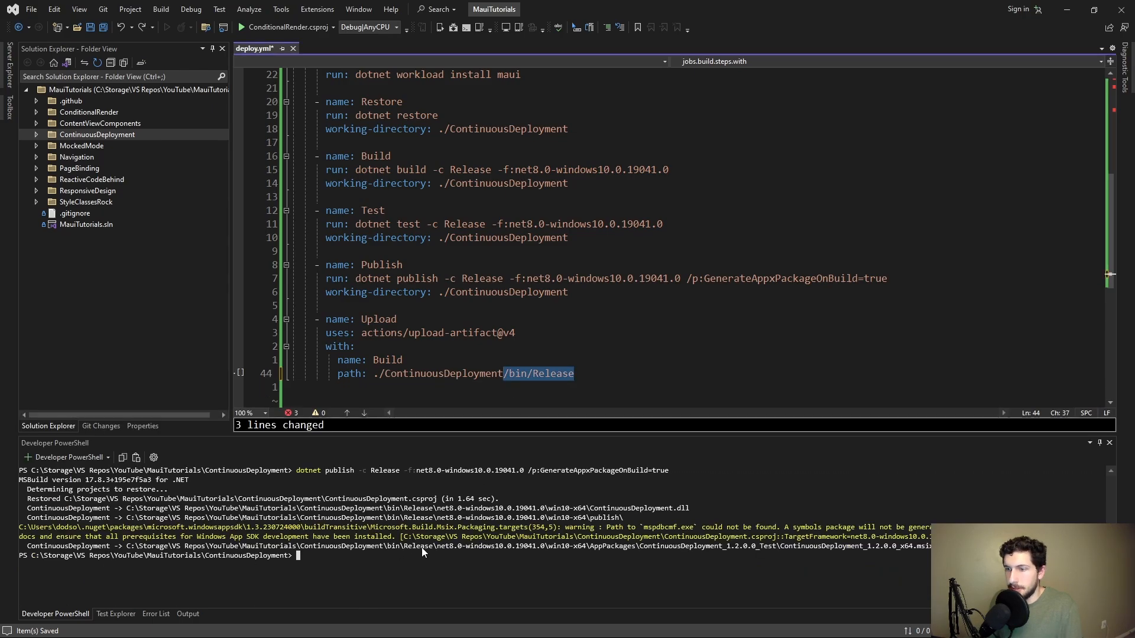
{"action": "type", "text": "/net8.0-windows10.0.19041.0"}
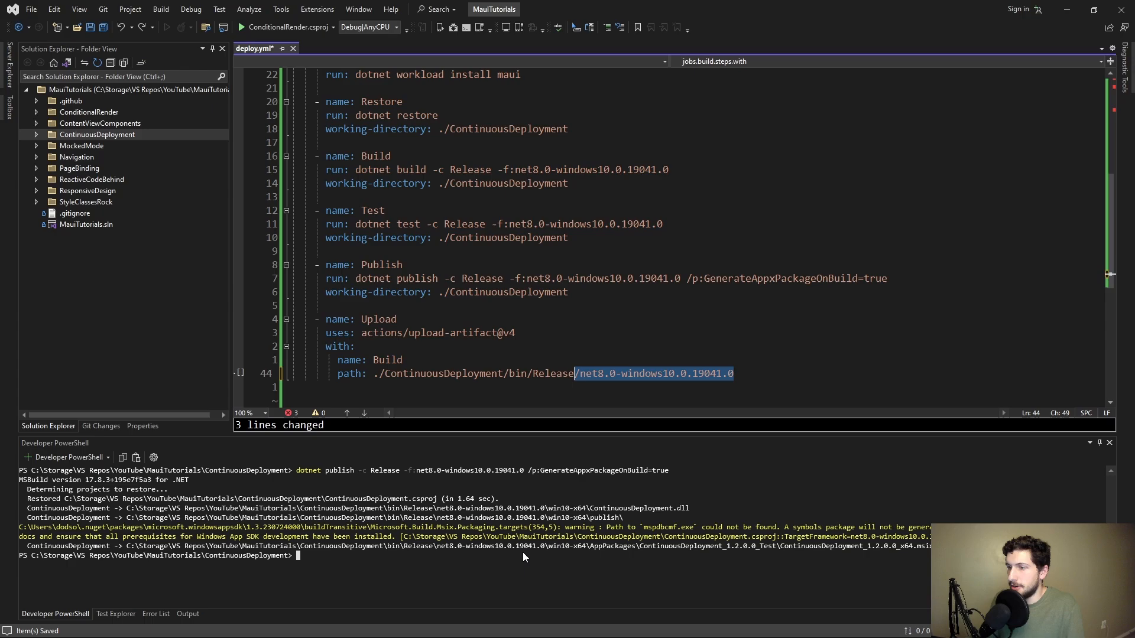
{"action": "type", "text": "/win10-x64"}
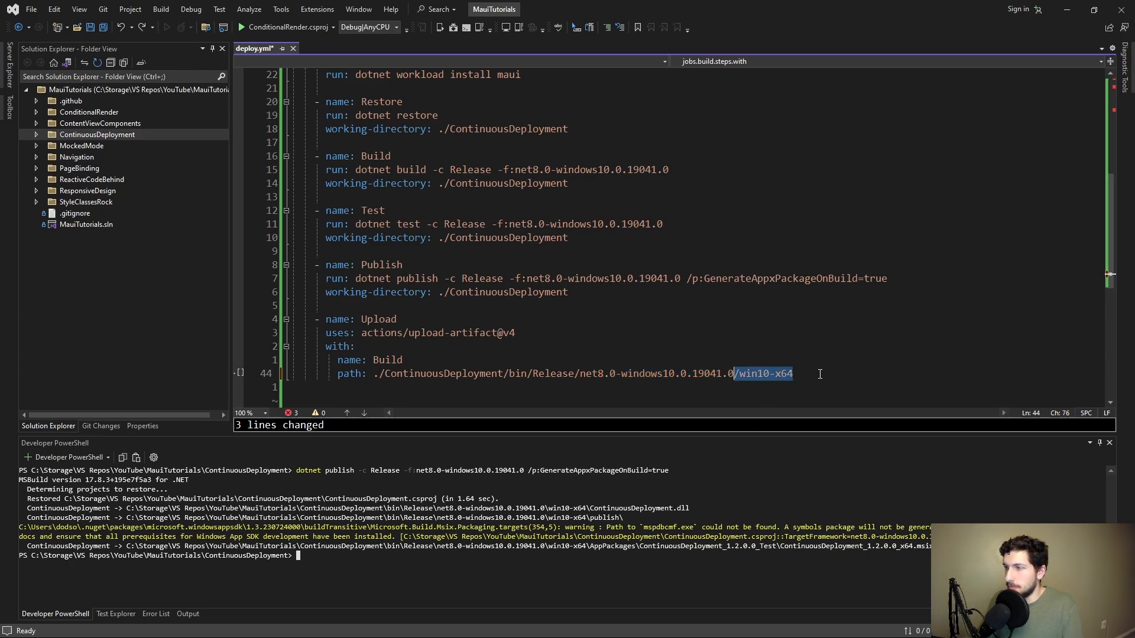
{"action": "type", "text": "/AppPackages"}
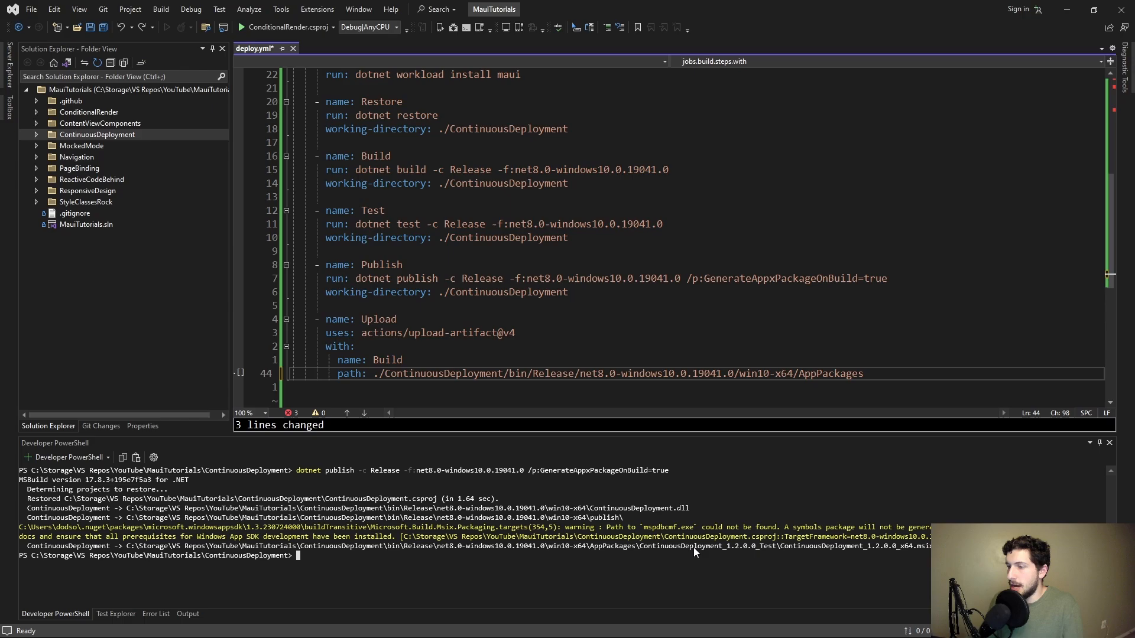
{"action": "mouse_move", "coordinate": [924, 552]}
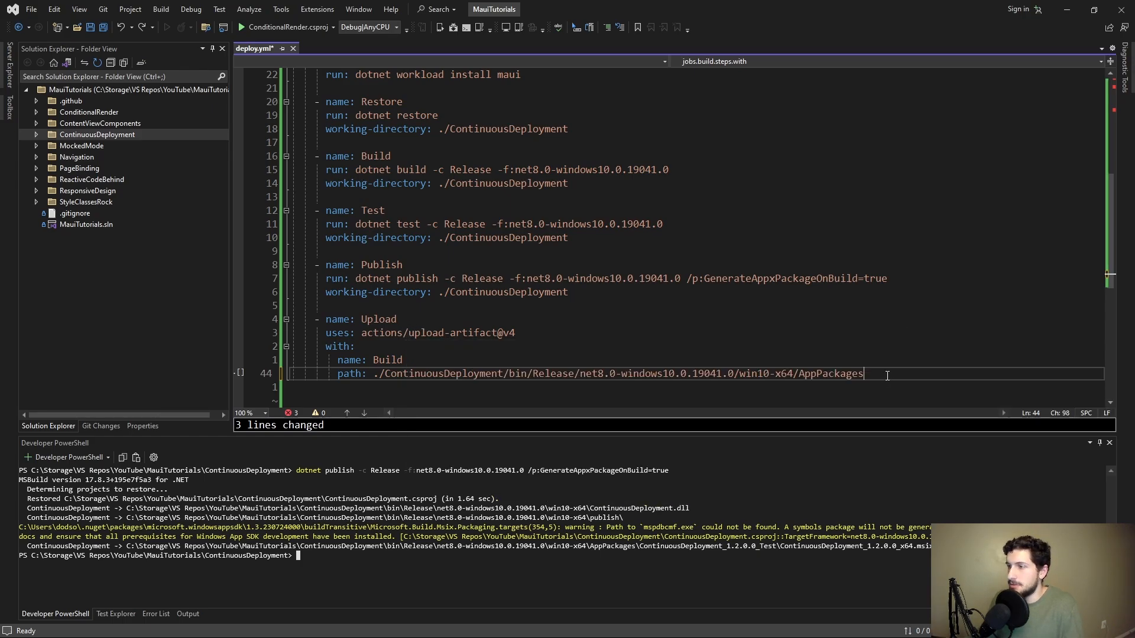
{"action": "type", "text": "/**/*.msix"}
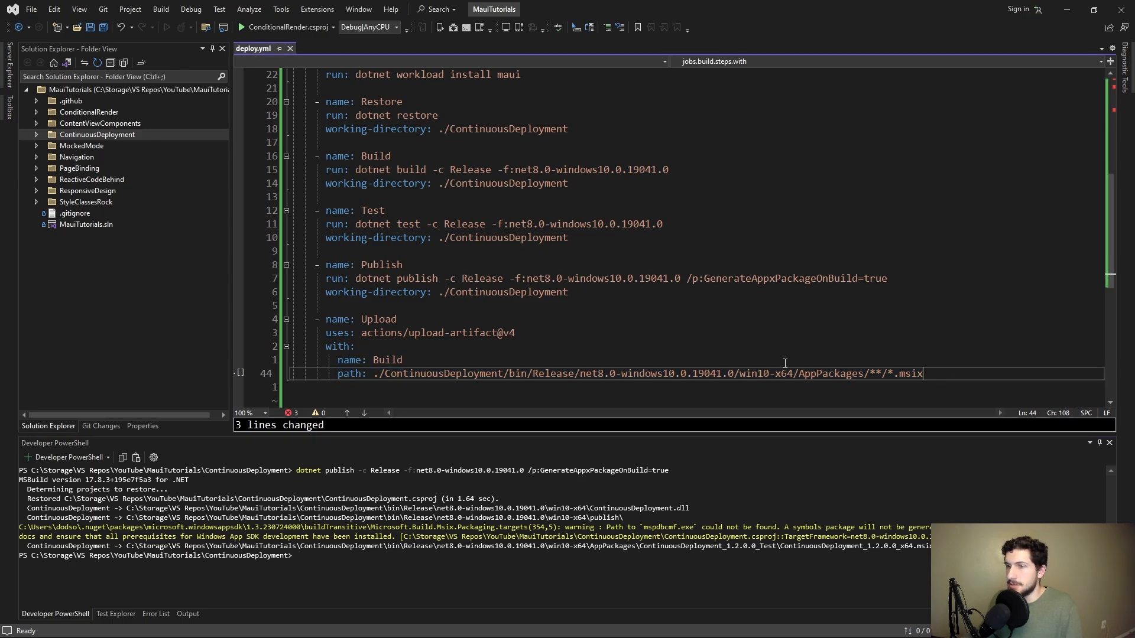
Step: Show the Git Changes window with deploy.yml staged for commit
{"action": "left_click", "coordinate": [100, 426]}
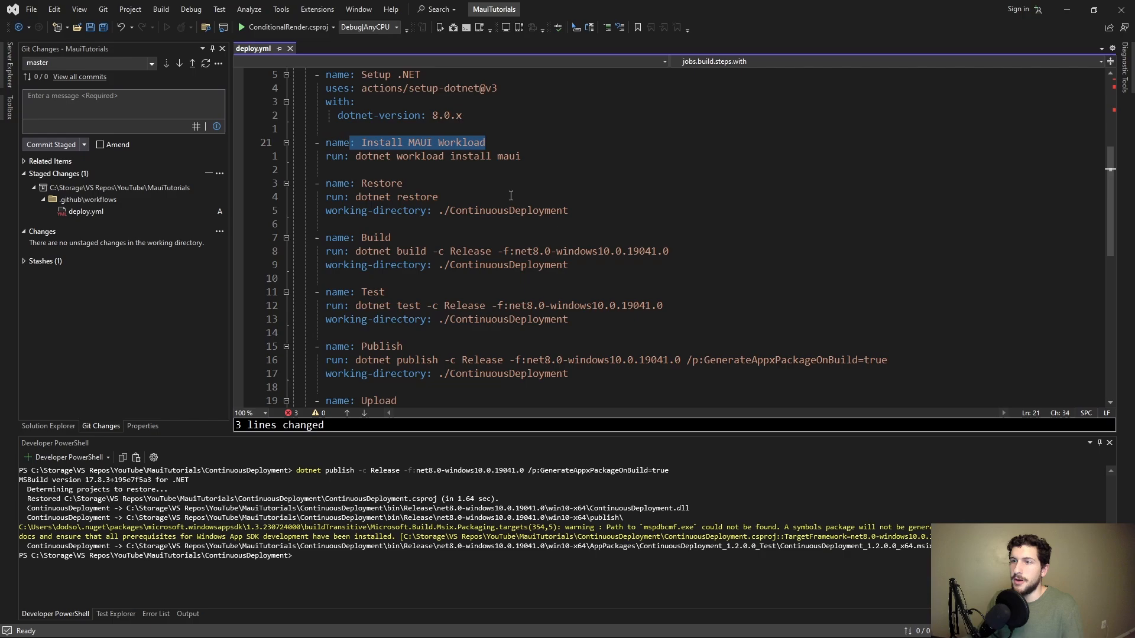
{"action": "scroll", "scroll_direction": "down", "scroll_amount": 3}
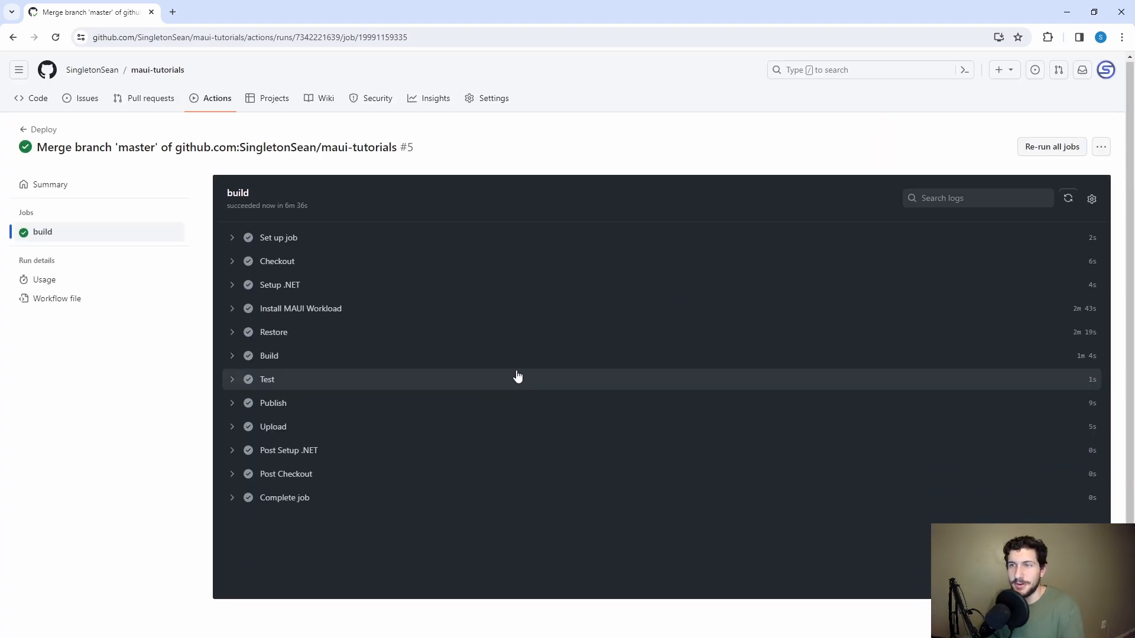
Step: Download the Build artifact from the workflow run's Summary page
{"action": "left_click", "coordinate": [286, 474]}
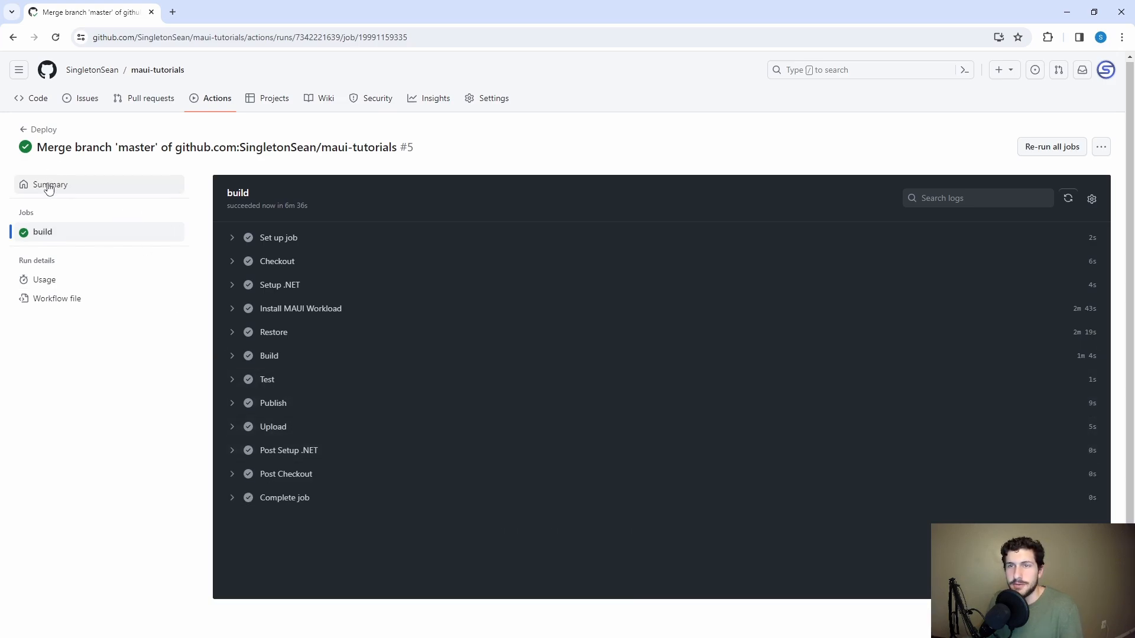
{"action": "left_click", "coordinate": [51, 184]}
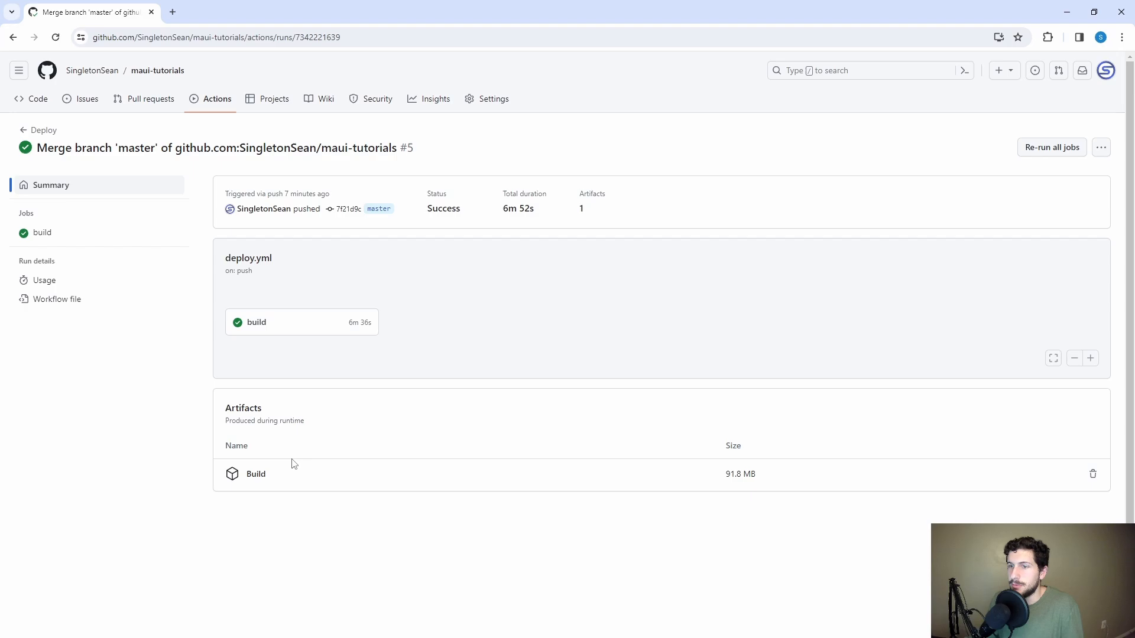
{"action": "mouse_move", "coordinate": [255, 474]}
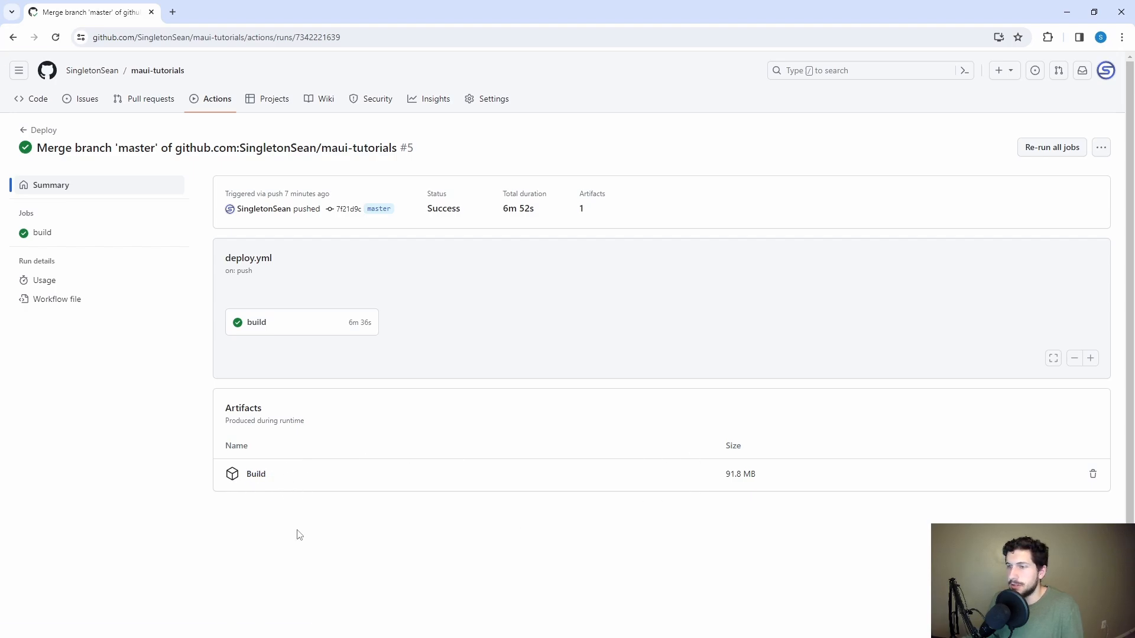
{"action": "left_click", "coordinate": [1057, 37]}
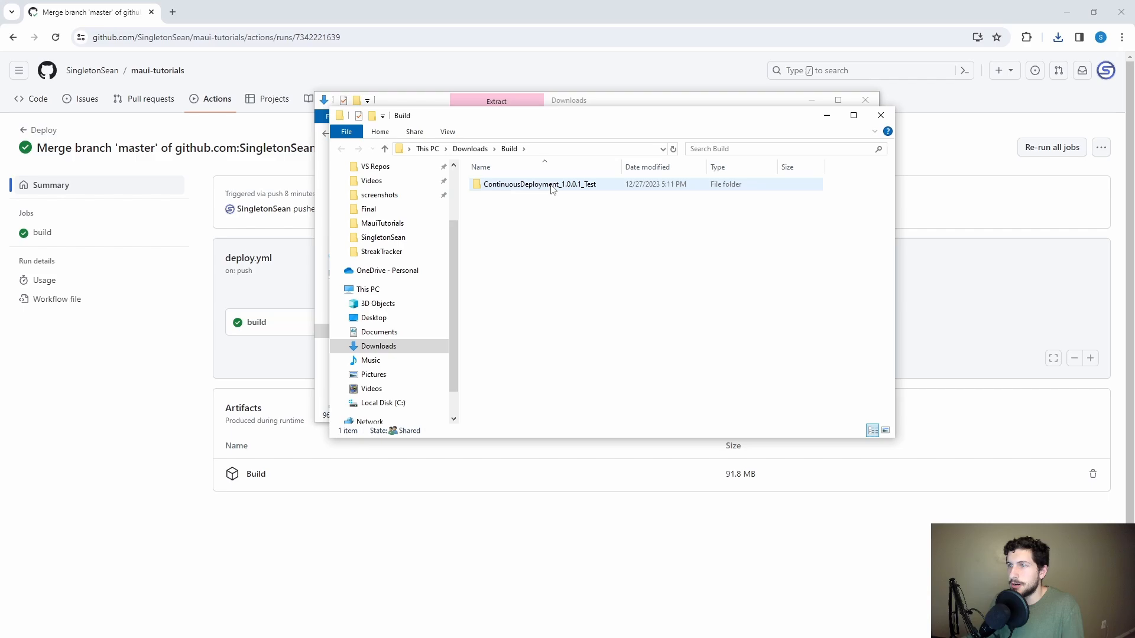
Step: Launch the ContinuousDeployment_1.0.0.1_x64 MSIX from the ContinuousDeployment_1.0.0.1_Test folder to get the install prompt
{"action": "double_click", "coordinate": [539, 184]}
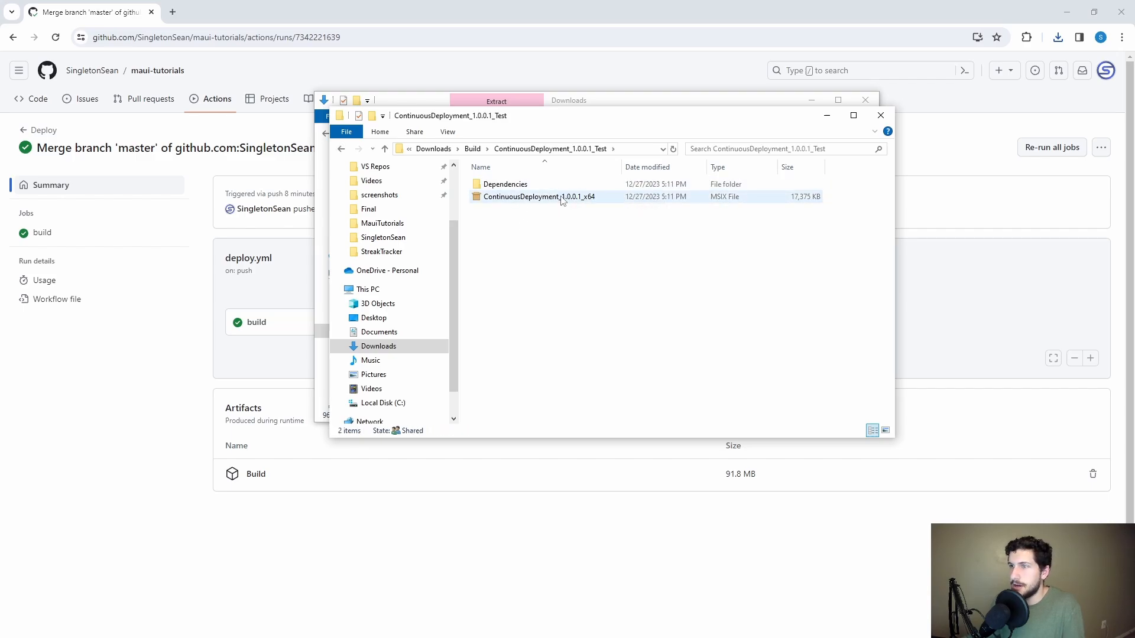
{"action": "left_click", "coordinate": [539, 197]}
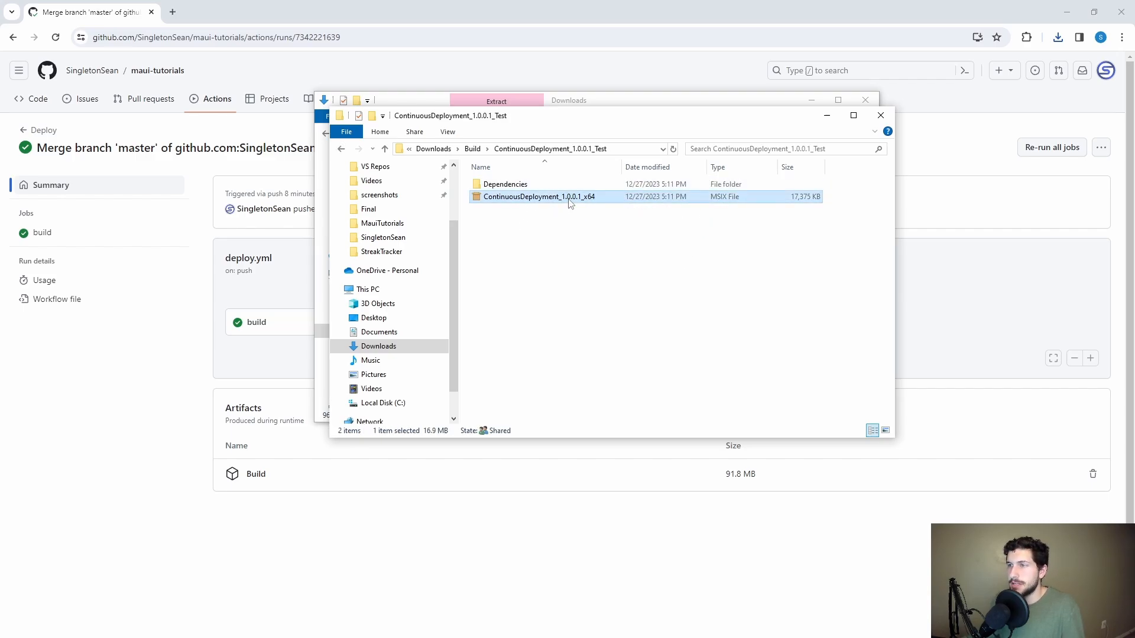
{"action": "double_click", "coordinate": [539, 196]}
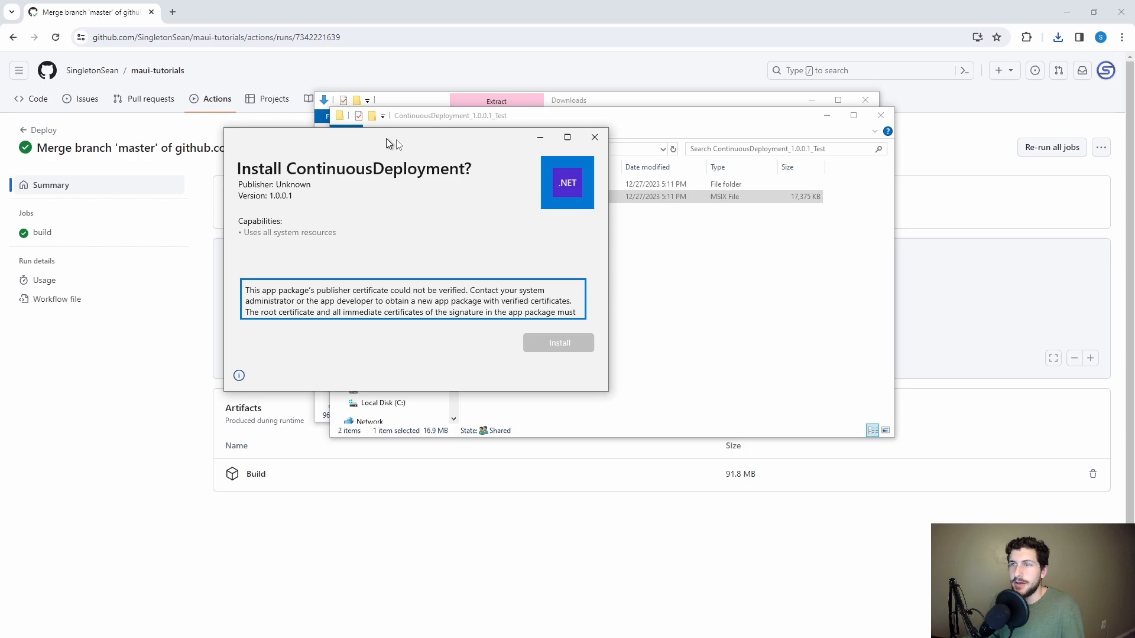